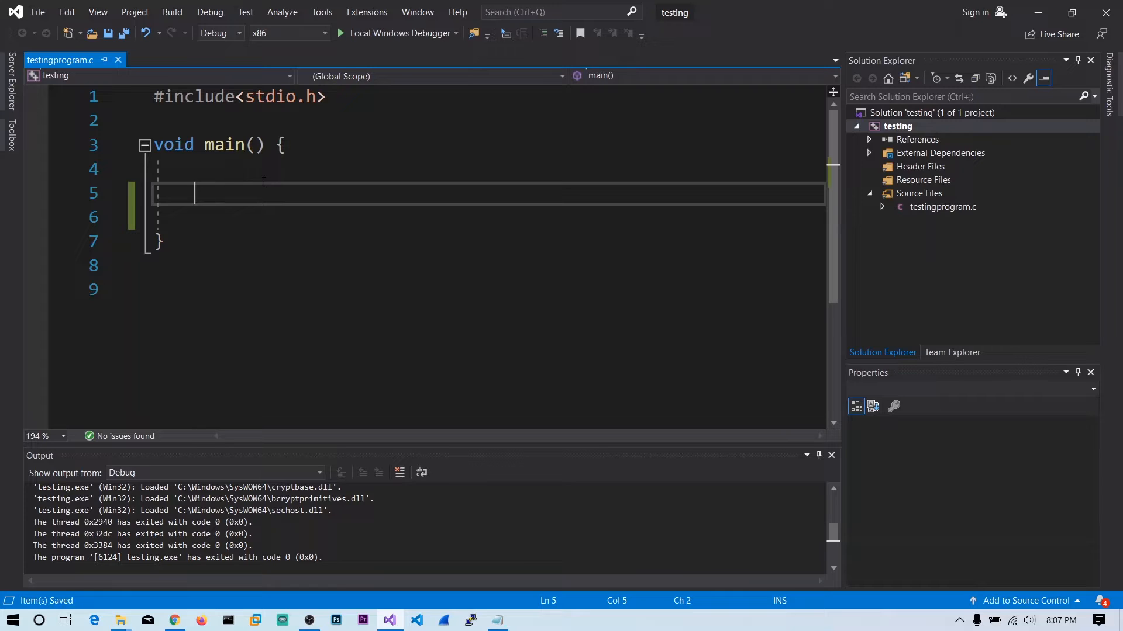
# Step: Declare int a = 2, int b = 3 and int c = a + b inside main
pyautogui.write('int a')
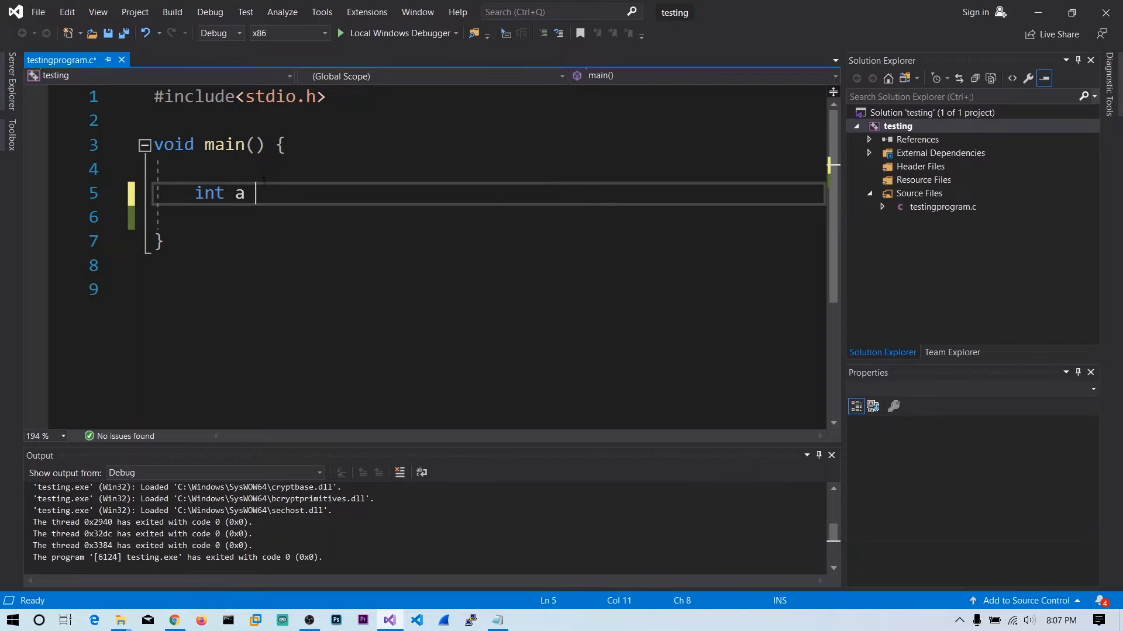
pyautogui.write('= 2;')
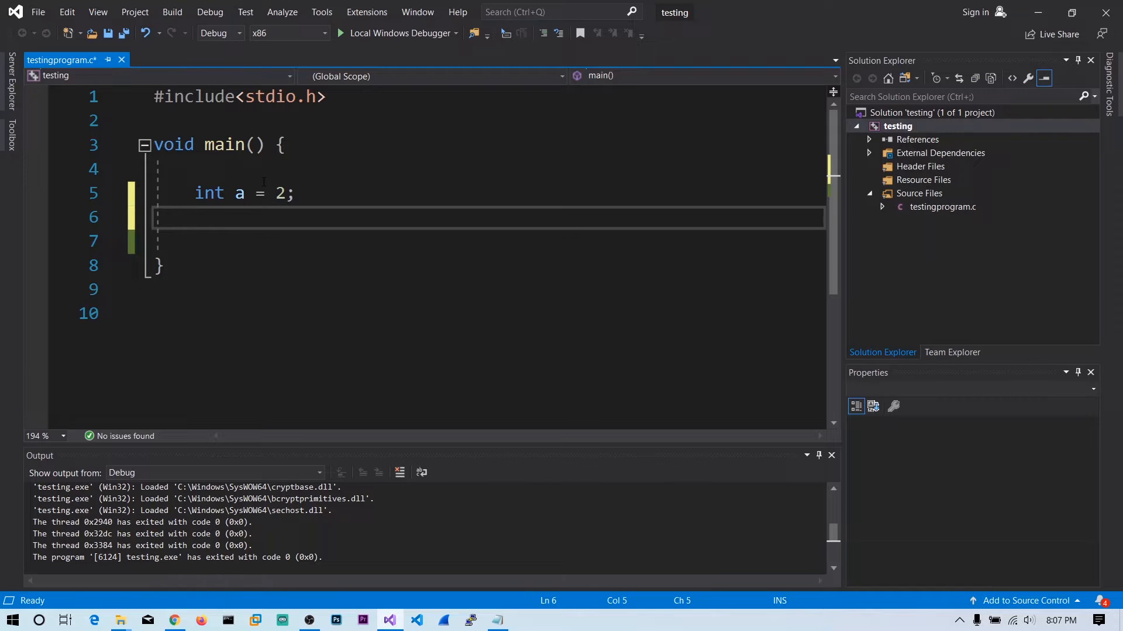
pyautogui.write('int b = 3;')
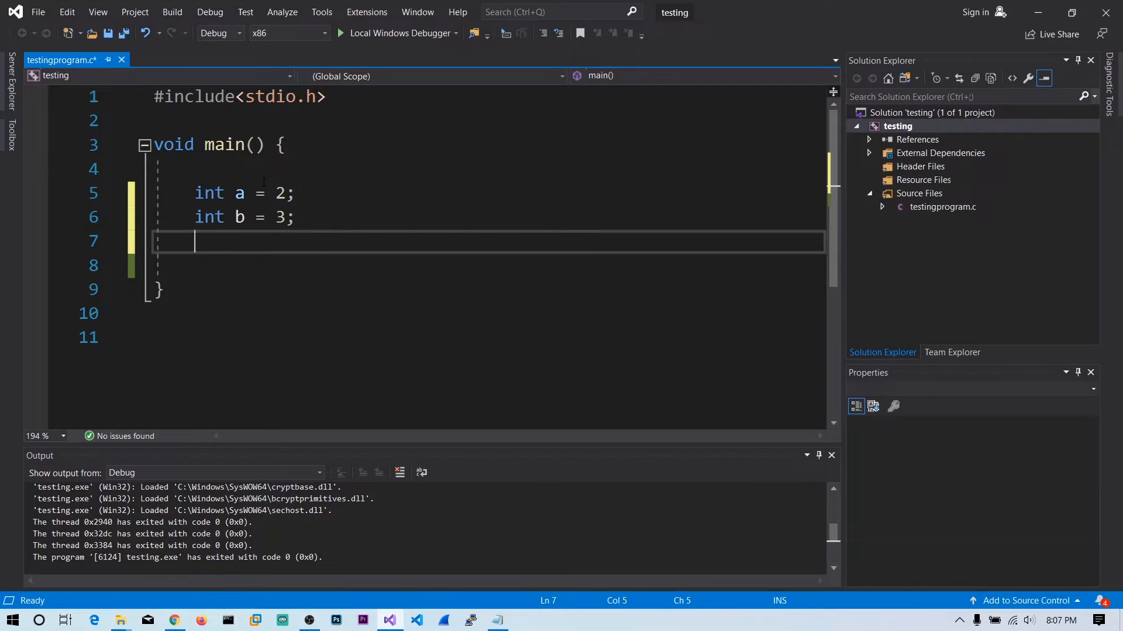
pyautogui.write('int c')
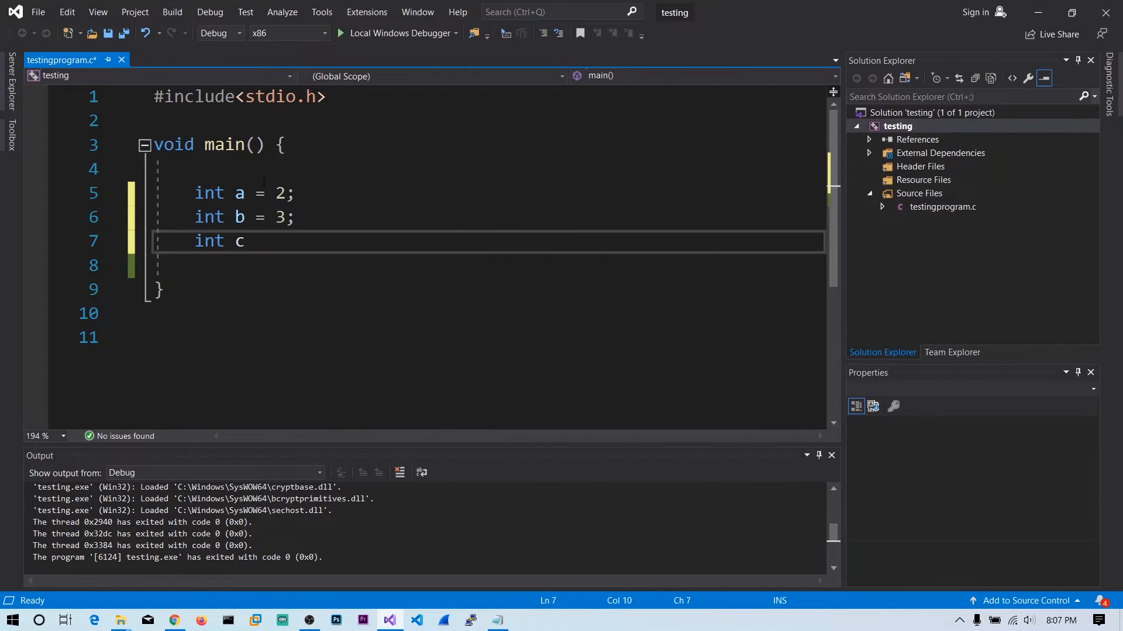
pyautogui.write('= a + b;')
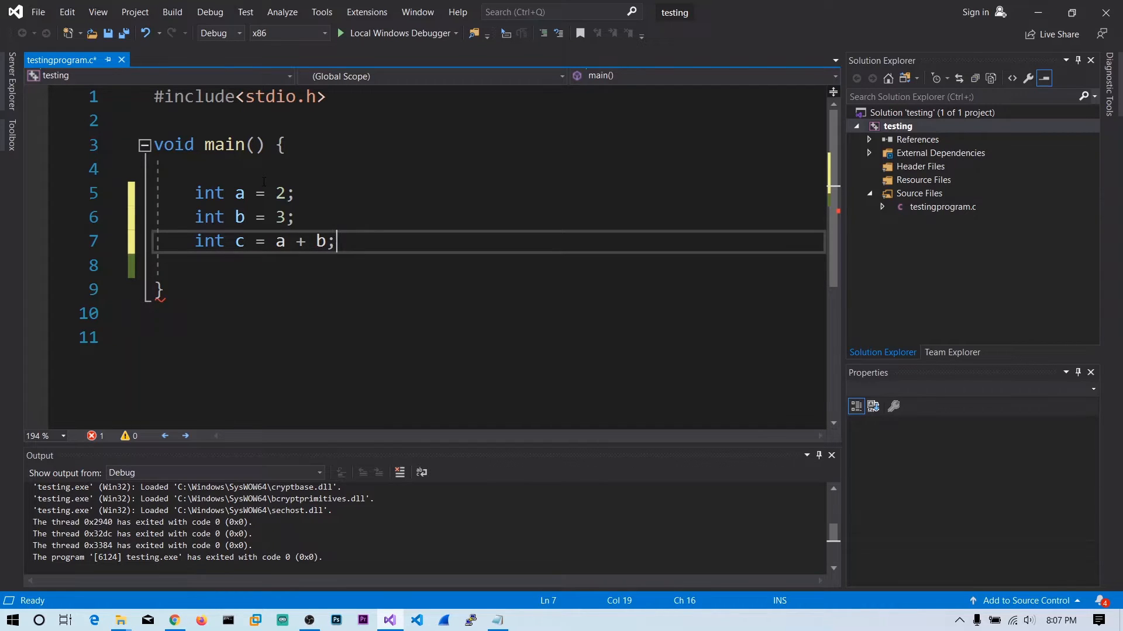
# Step: Add printf("value of c is %d", c); after the declarations and save the file
pyautogui.press('Enter')
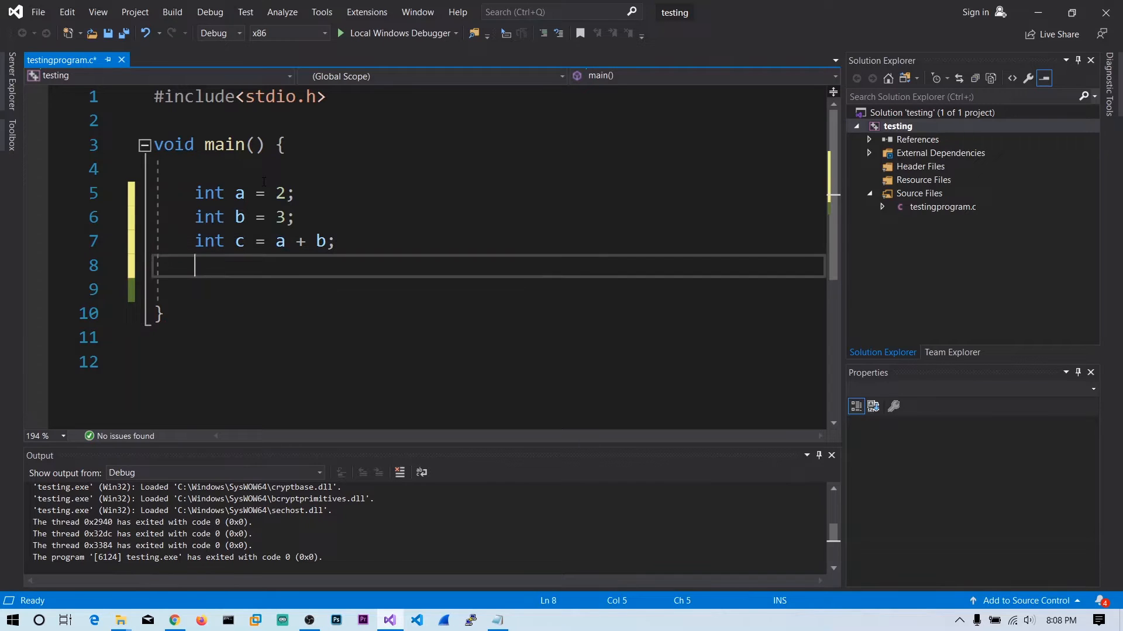
pyautogui.write('printf(')
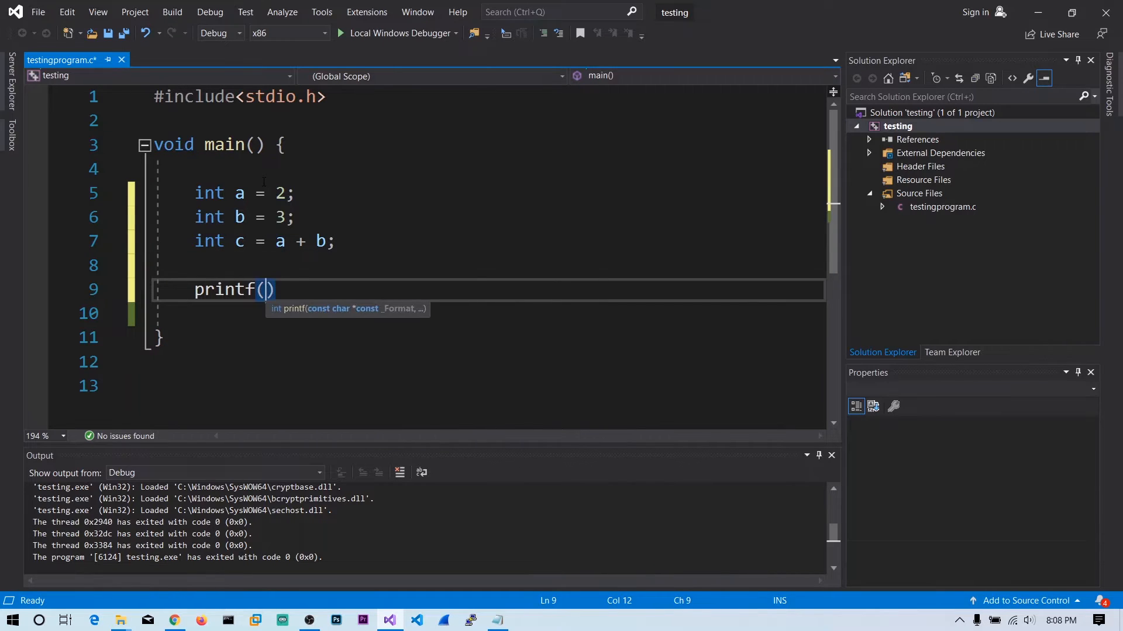
pyautogui.write('"value of"')
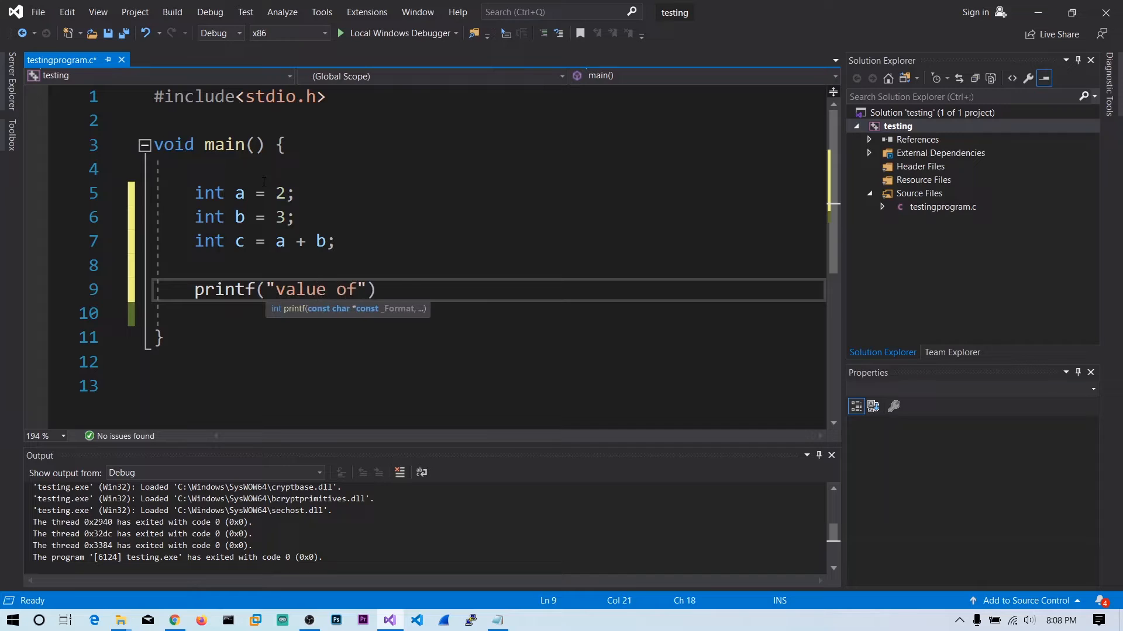
pyautogui.write('c is $')
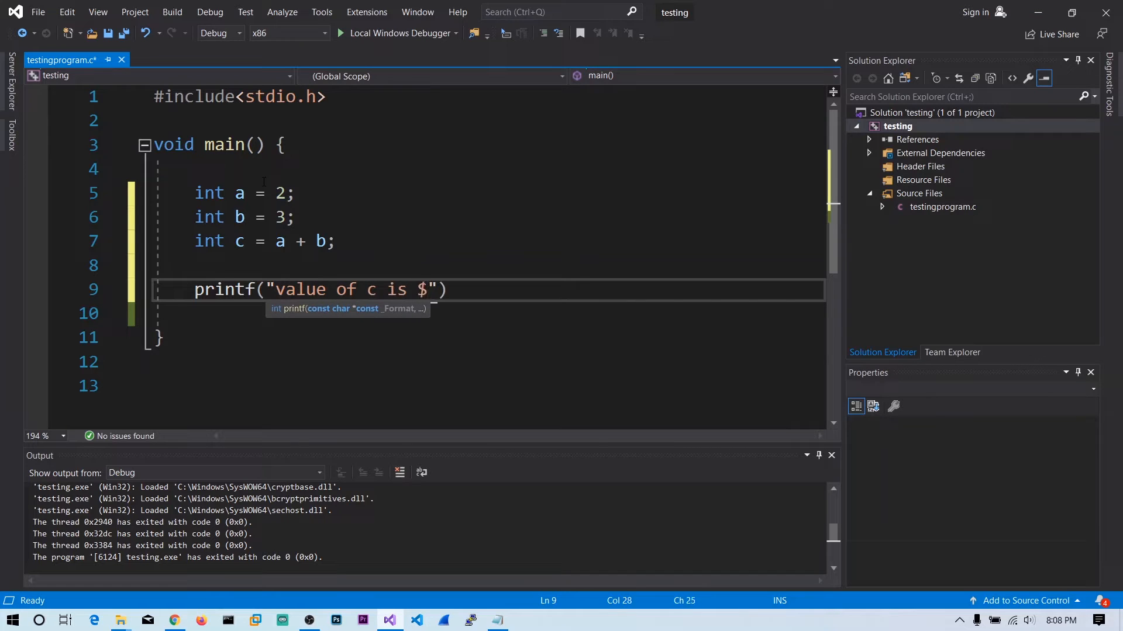
pyautogui.write('d", c')
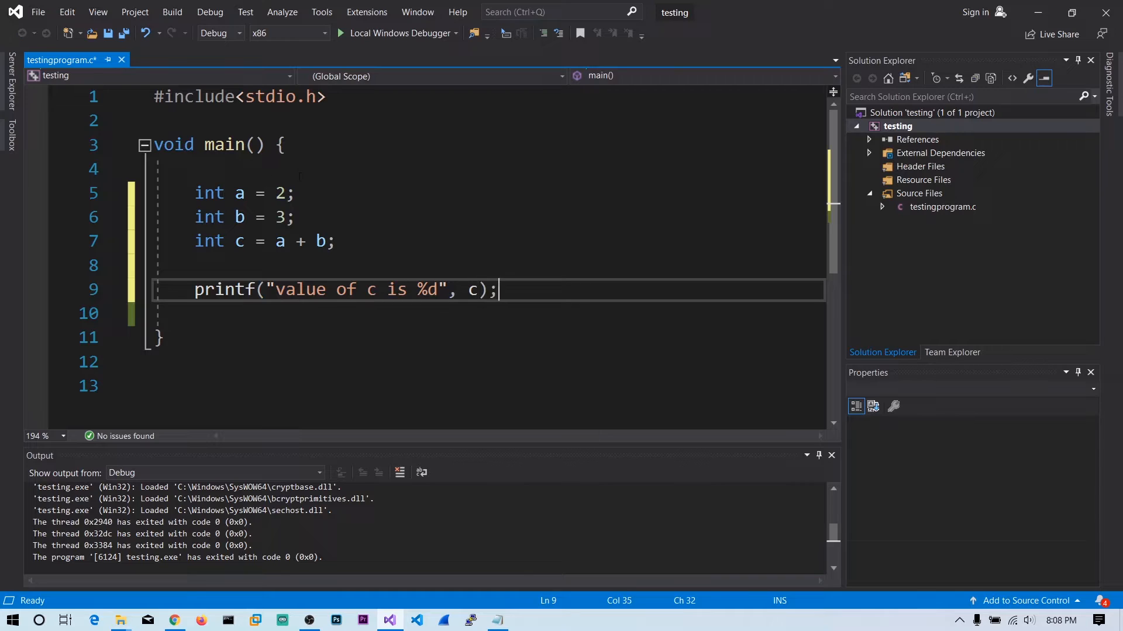
pyautogui.press('Ctrl+S')
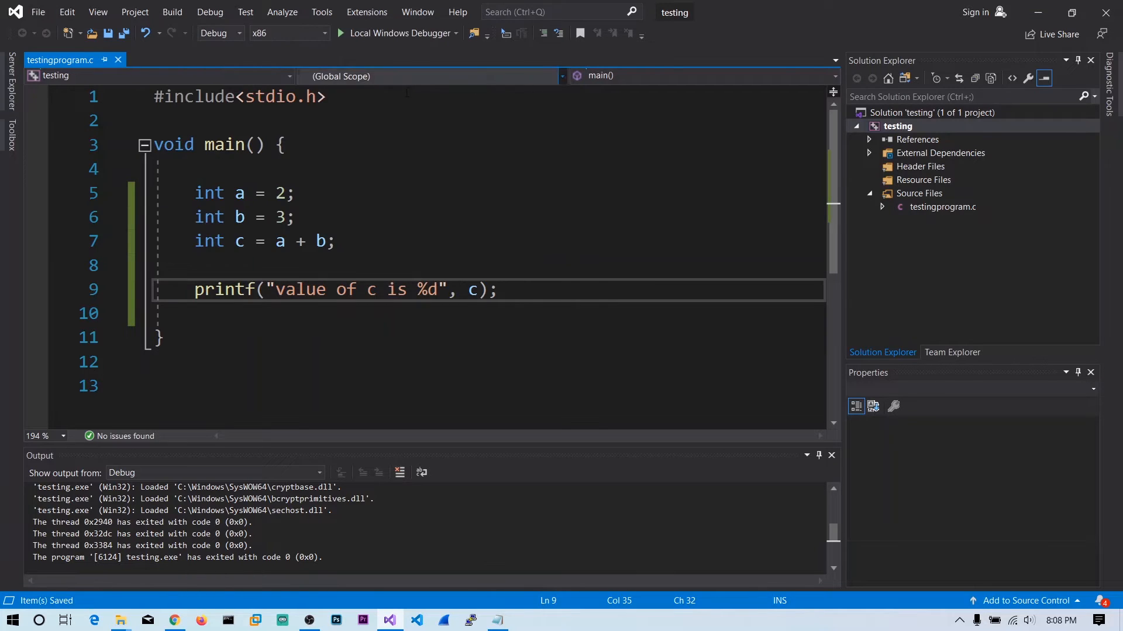
# Step: Run with Local Windows Debugger, confirm 'value of c is 5', and close the console
pyautogui.click(342, 33)
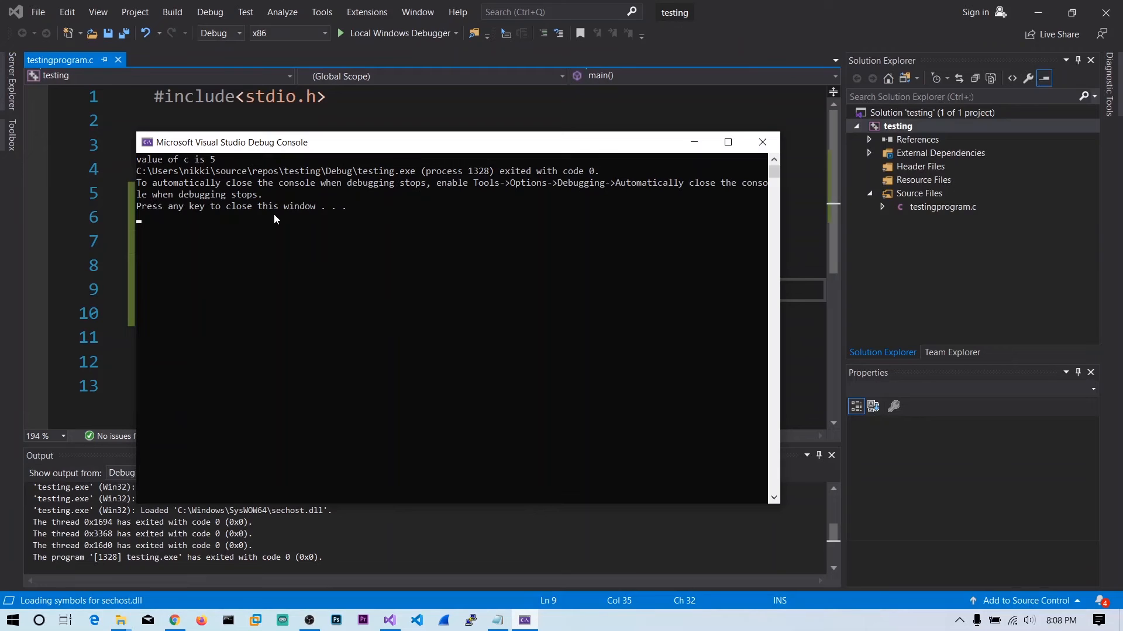
pyautogui.moveTo(205, 225)
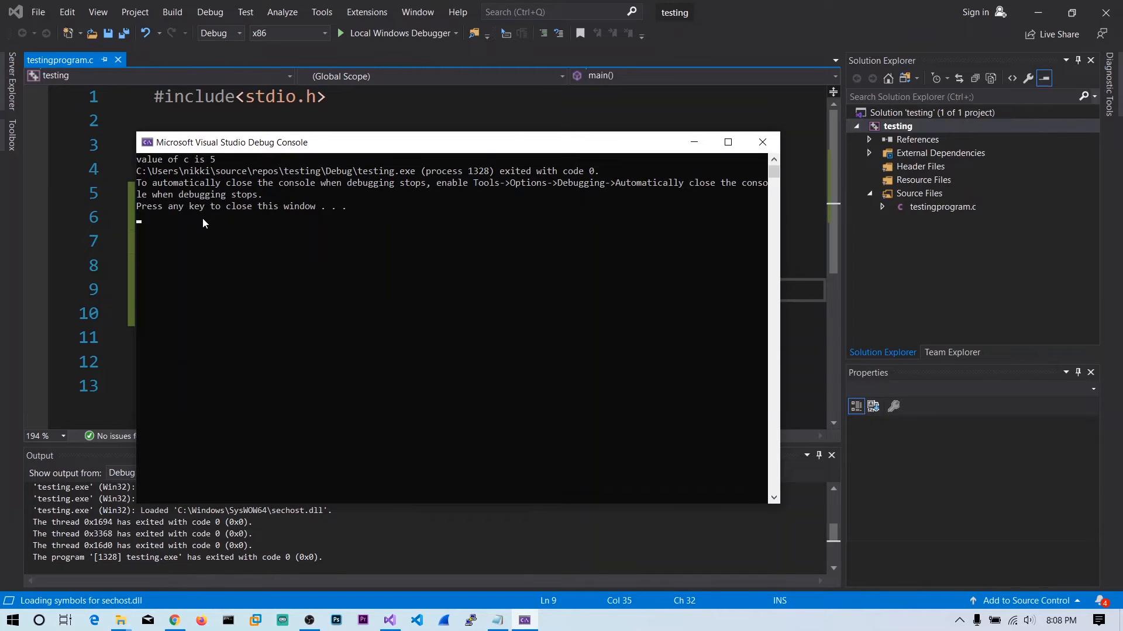
pyautogui.click(762, 142)
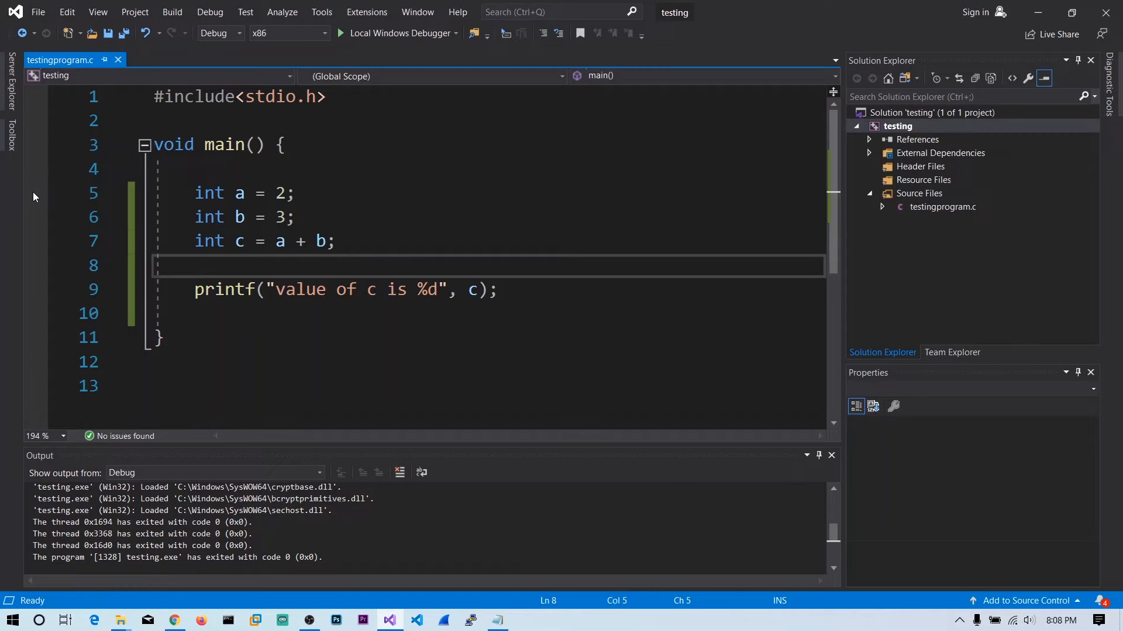
# Step: Set a breakpoint in the margin of the int a = 2 line
pyautogui.click(36, 192)
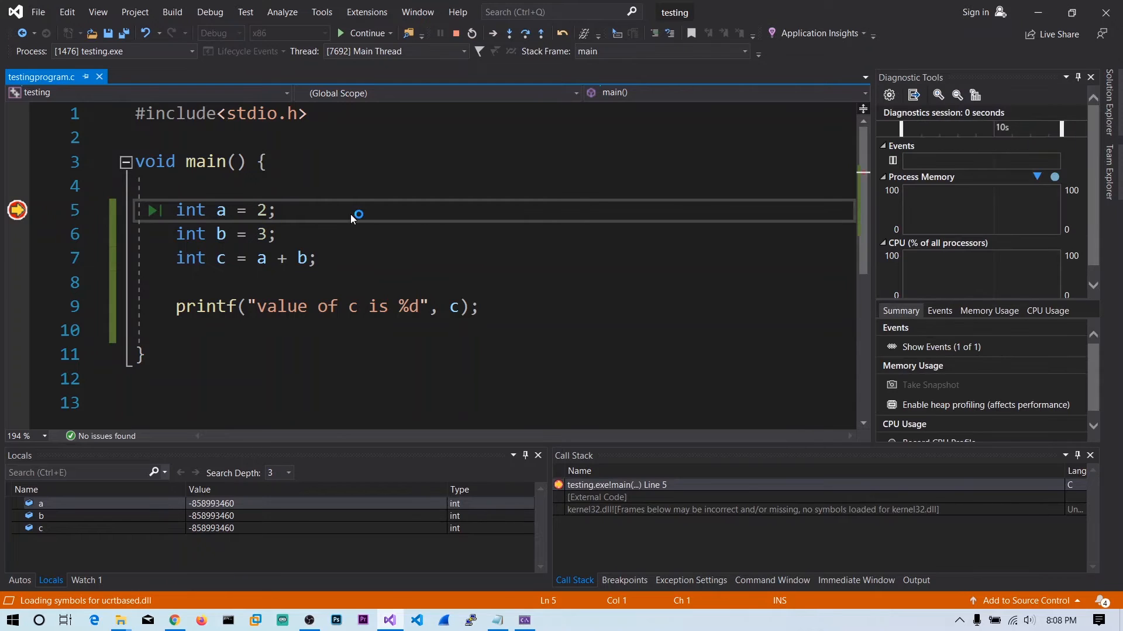
pyautogui.click(18, 581)
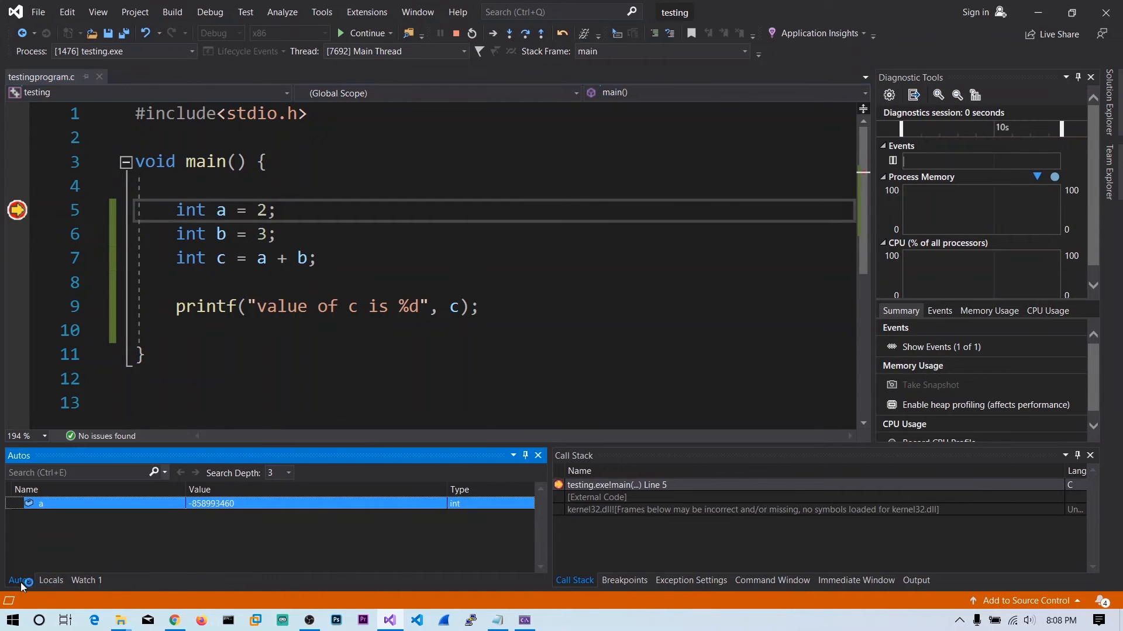
pyautogui.click(51, 580)
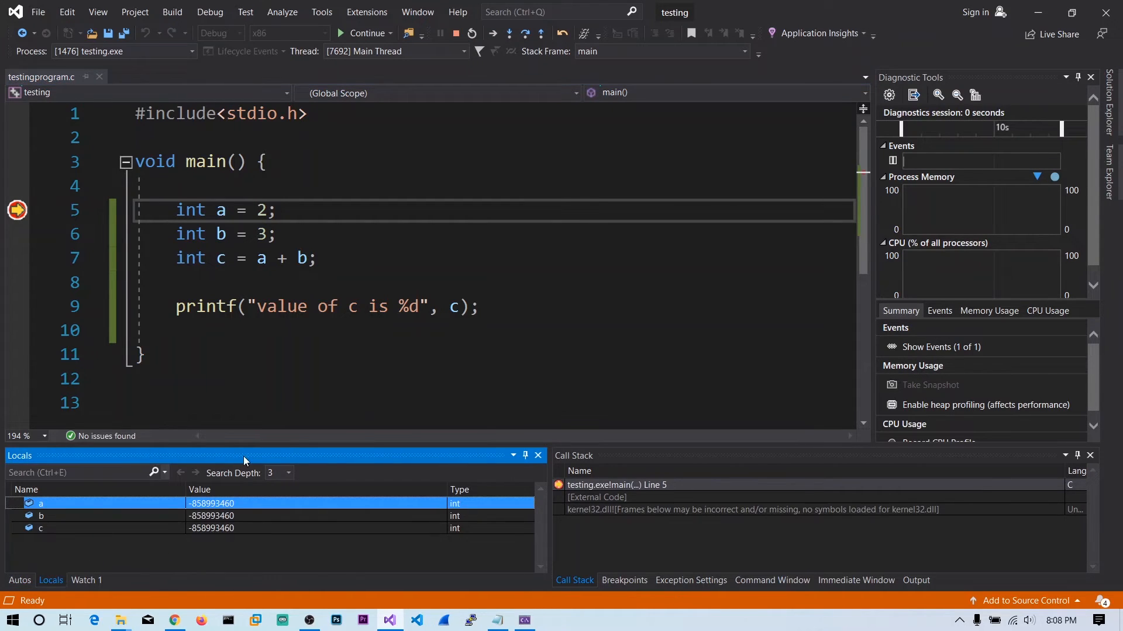
pyautogui.moveTo(286, 461)
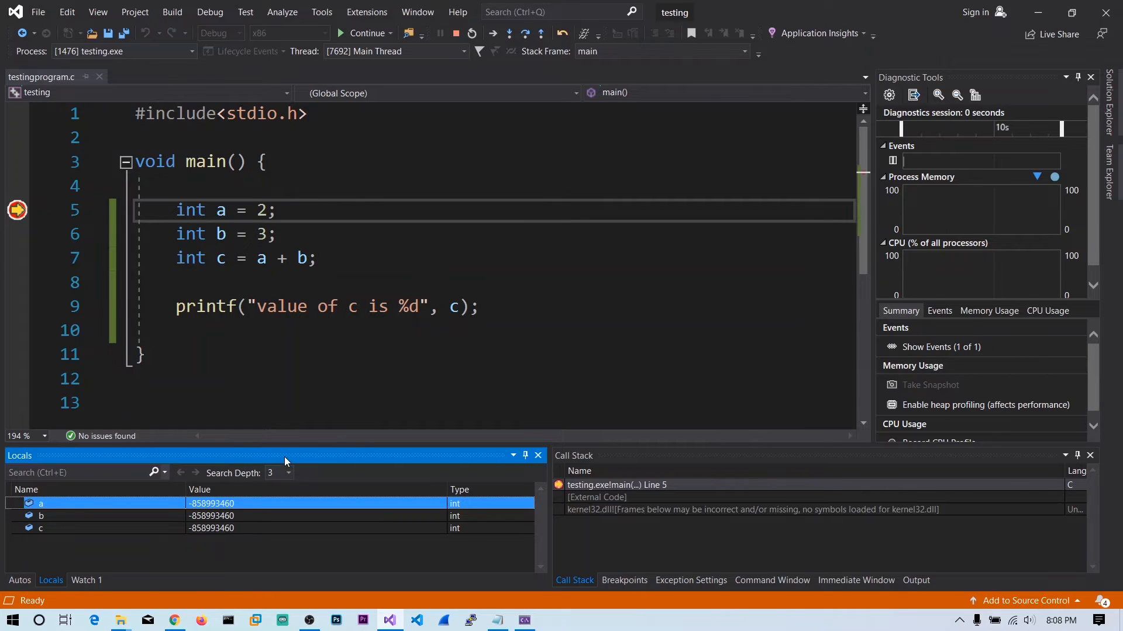
pyautogui.moveTo(306, 467)
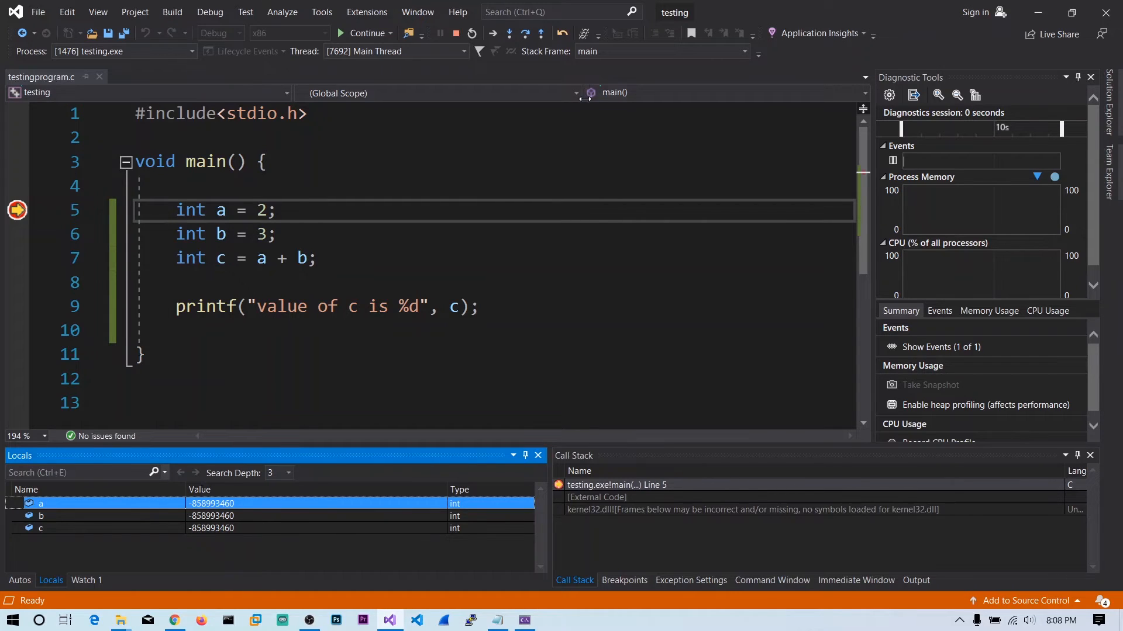
pyautogui.moveTo(510, 34)
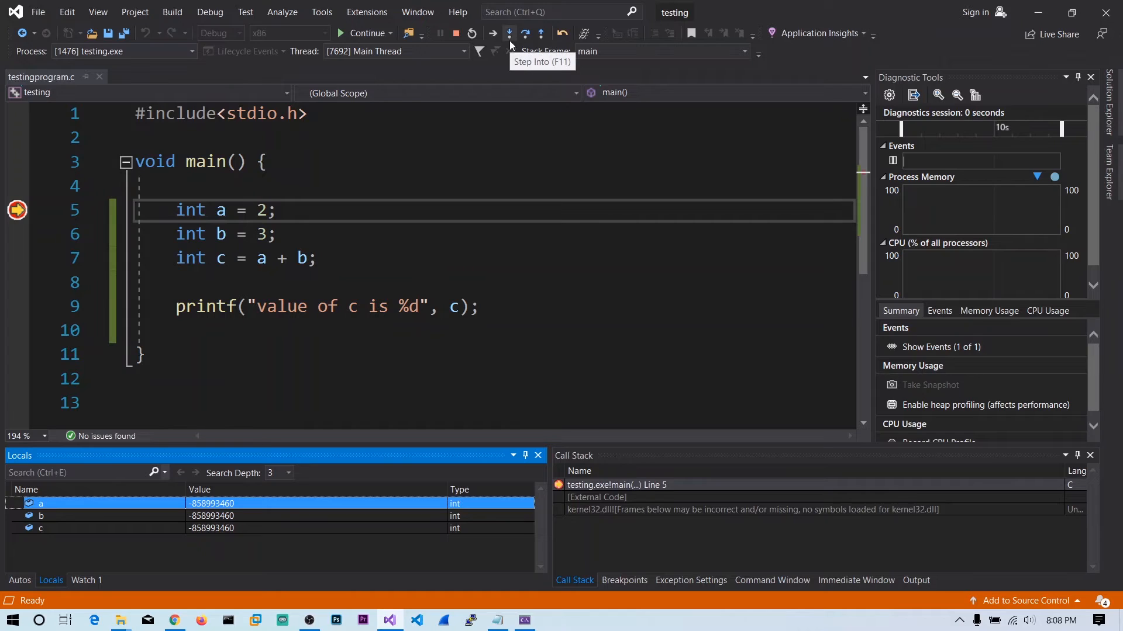
pyautogui.moveTo(525, 40)
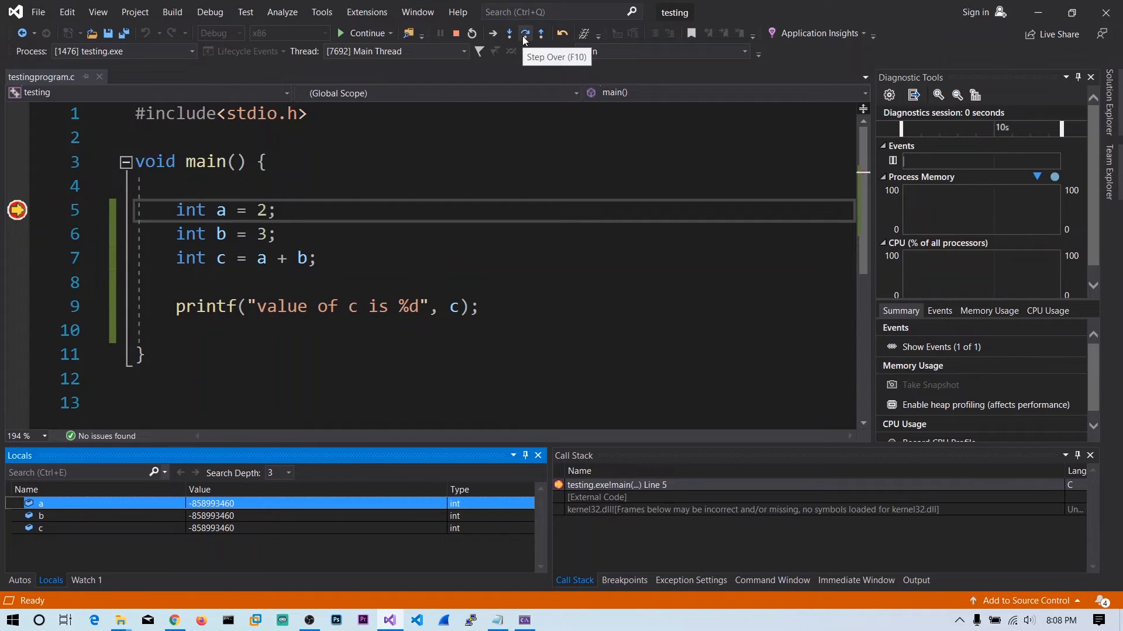
pyautogui.moveTo(540, 32)
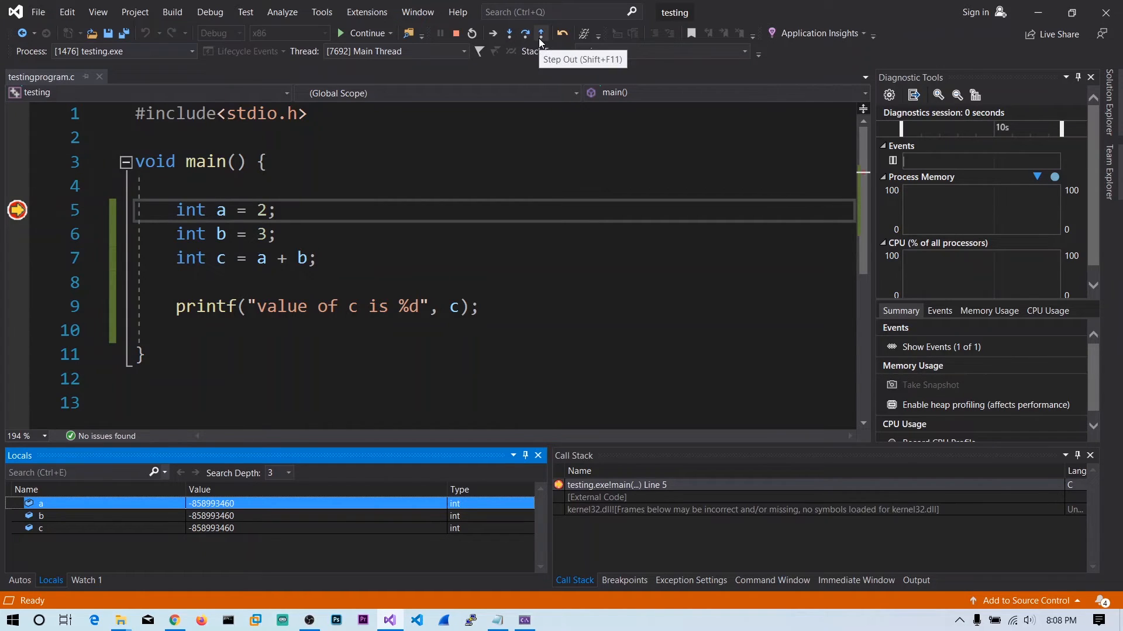
pyautogui.moveTo(528, 40)
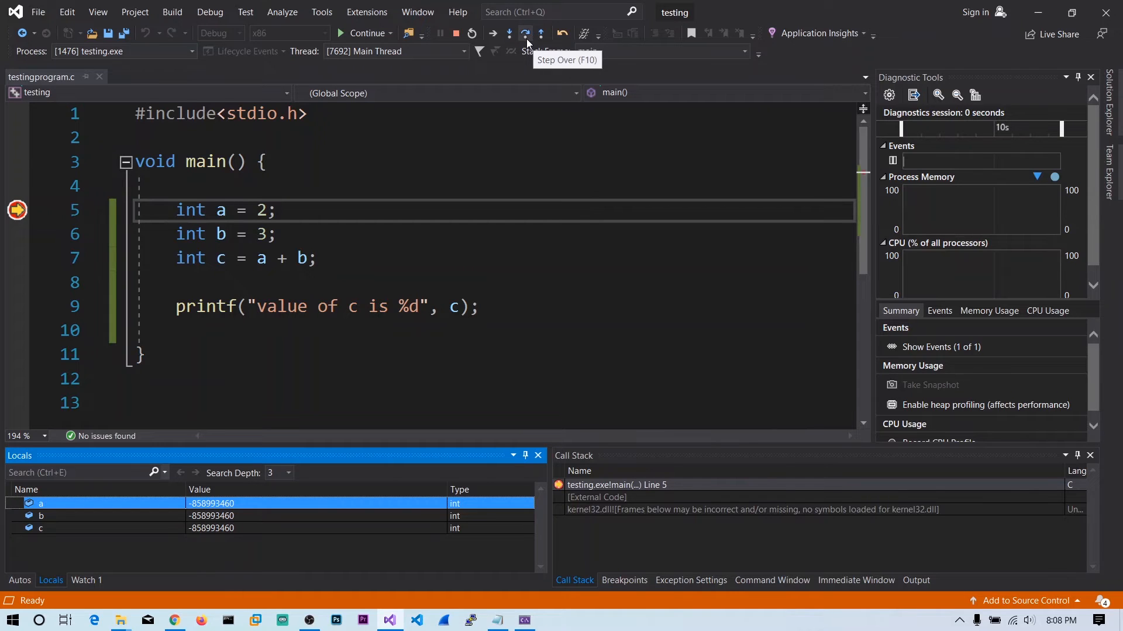
# Step: Step over to the printf line, checking b = 3 and c = 5 in Locals
pyautogui.click(525, 33)
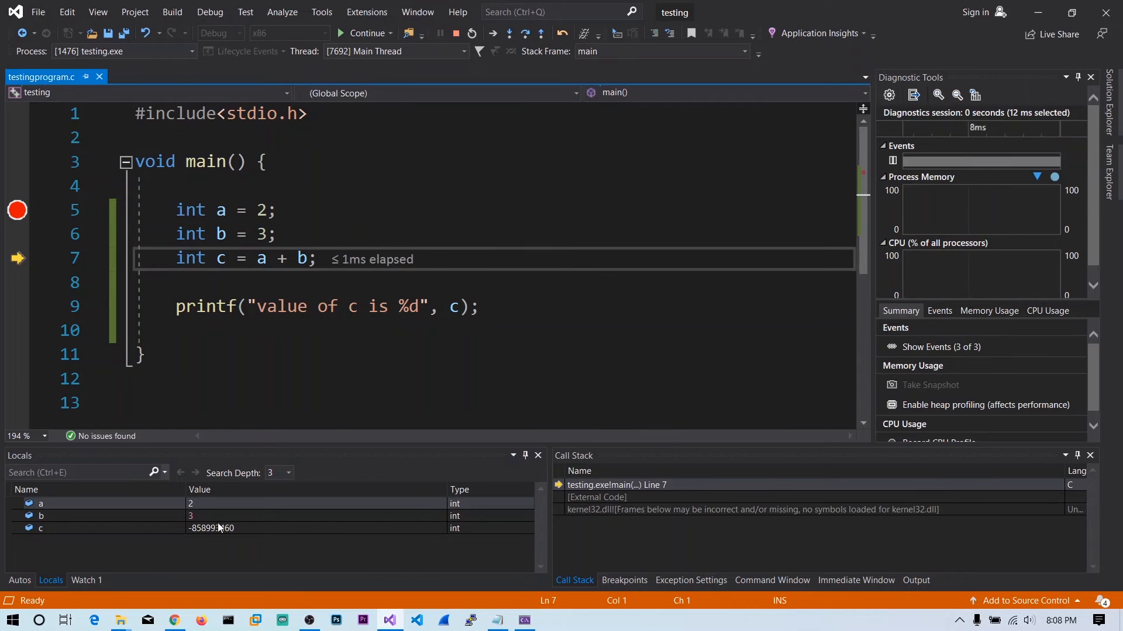
pyautogui.click(41, 516)
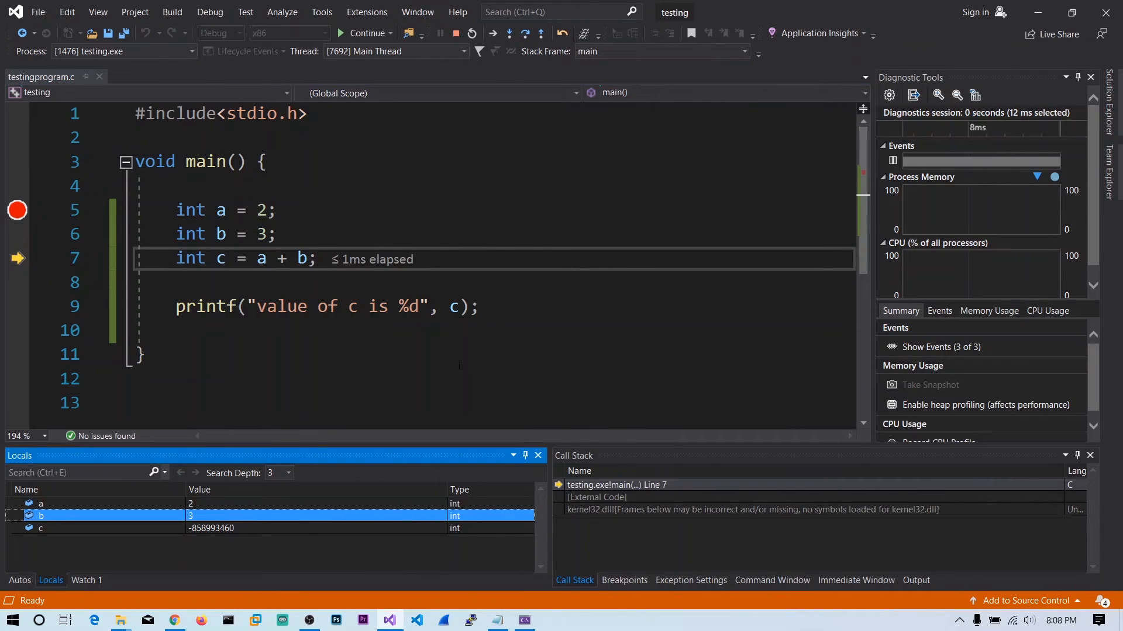
pyautogui.click(526, 34)
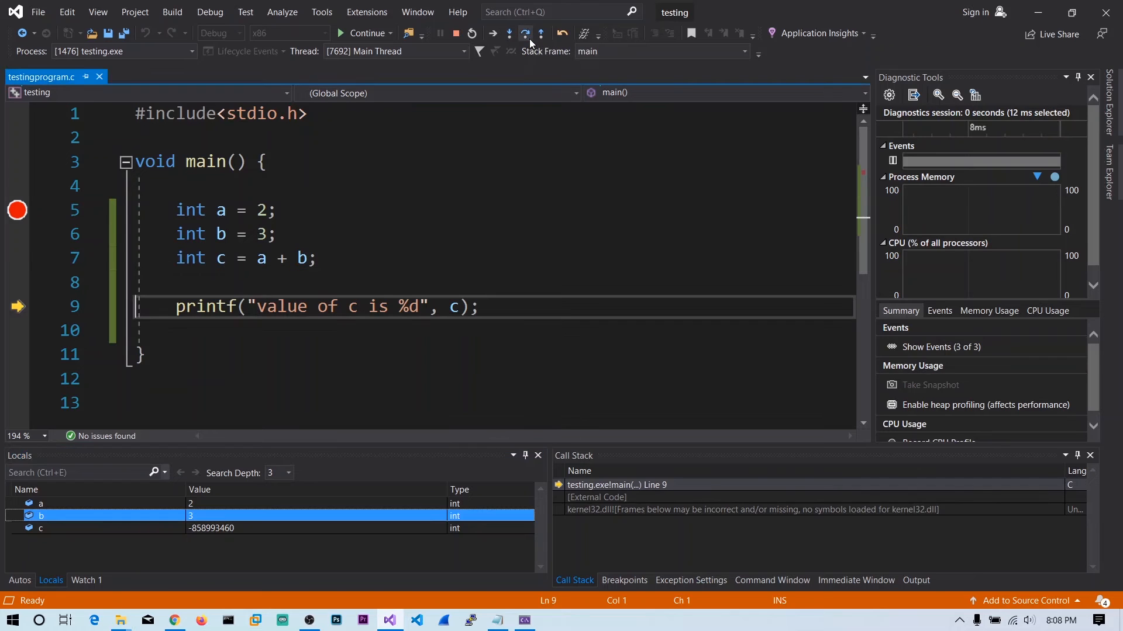
pyautogui.click(528, 33)
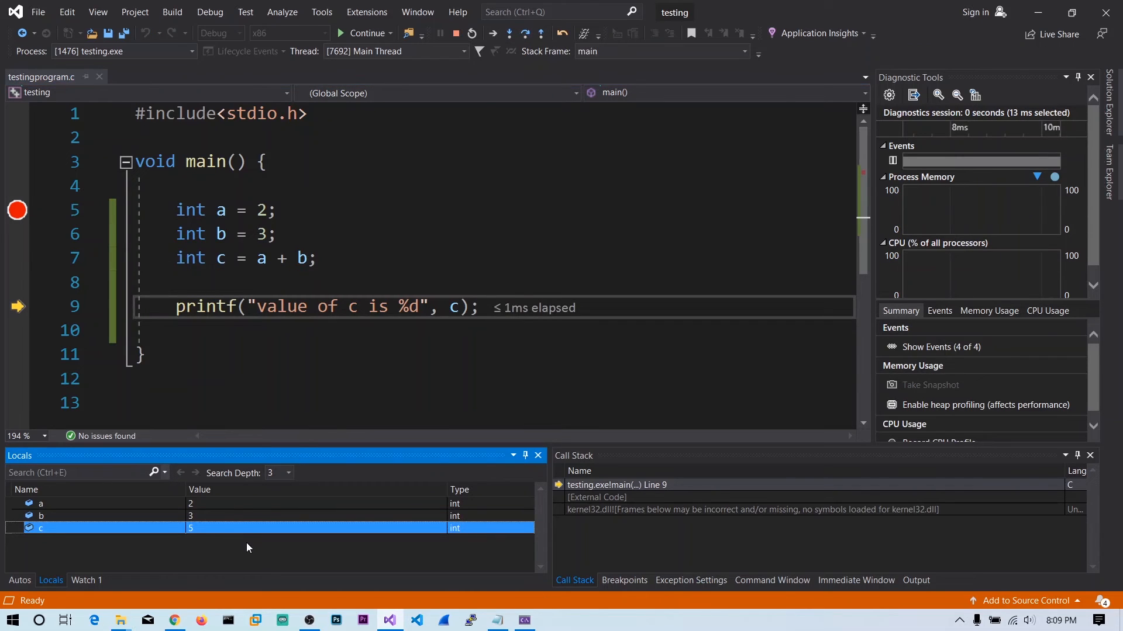
pyautogui.click(41, 503)
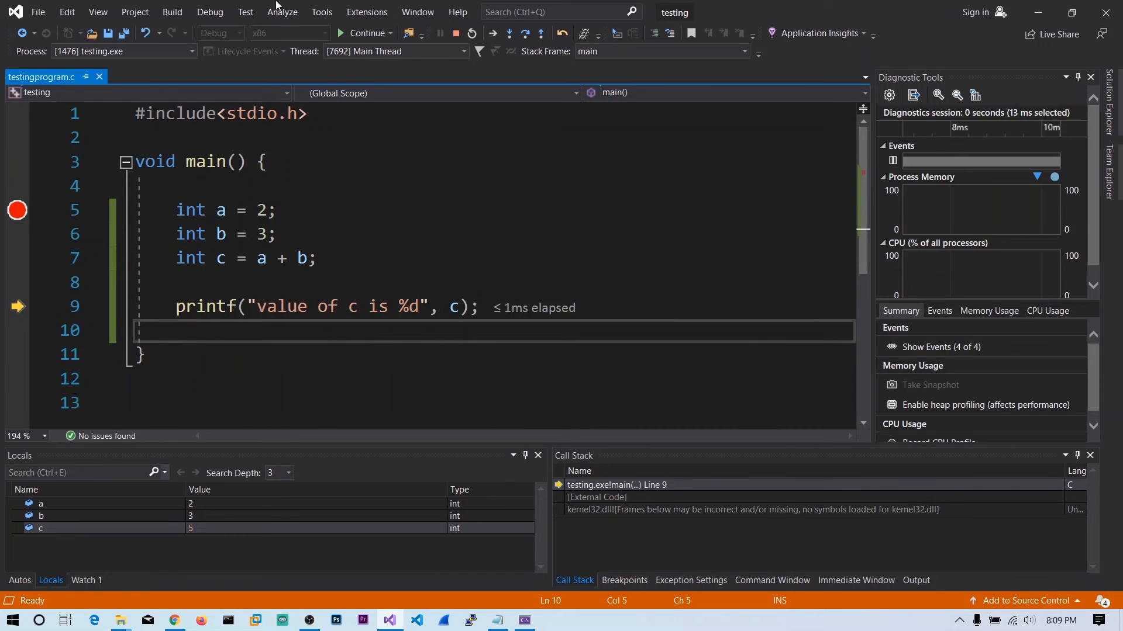
pyautogui.moveTo(17, 307)
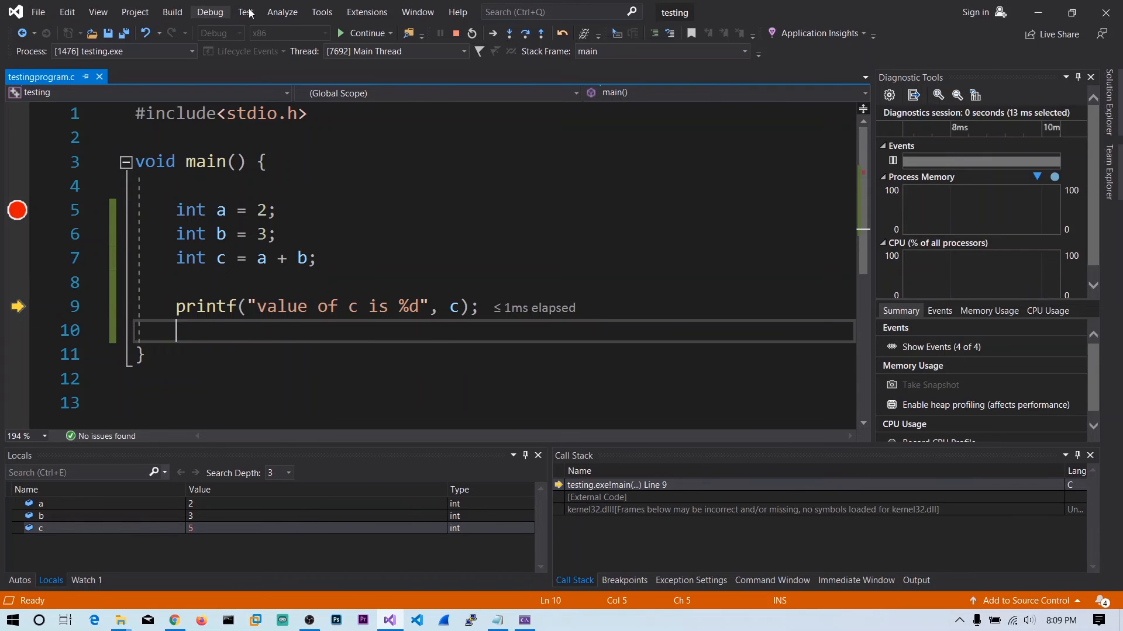
# Step: Open the Memory 1 window from the Debug menu
pyautogui.click(210, 12)
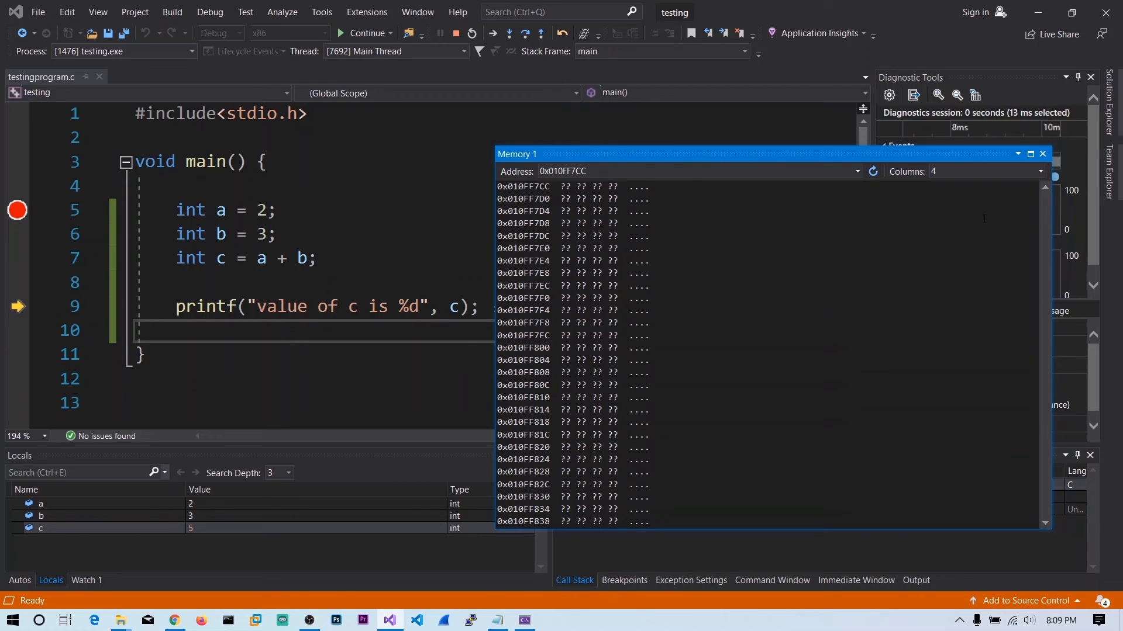
# Step: Enter &a in Memory 1 and inspect bytes 02 00 00 00 at 0x00FCFC94
pyautogui.click(607, 171)
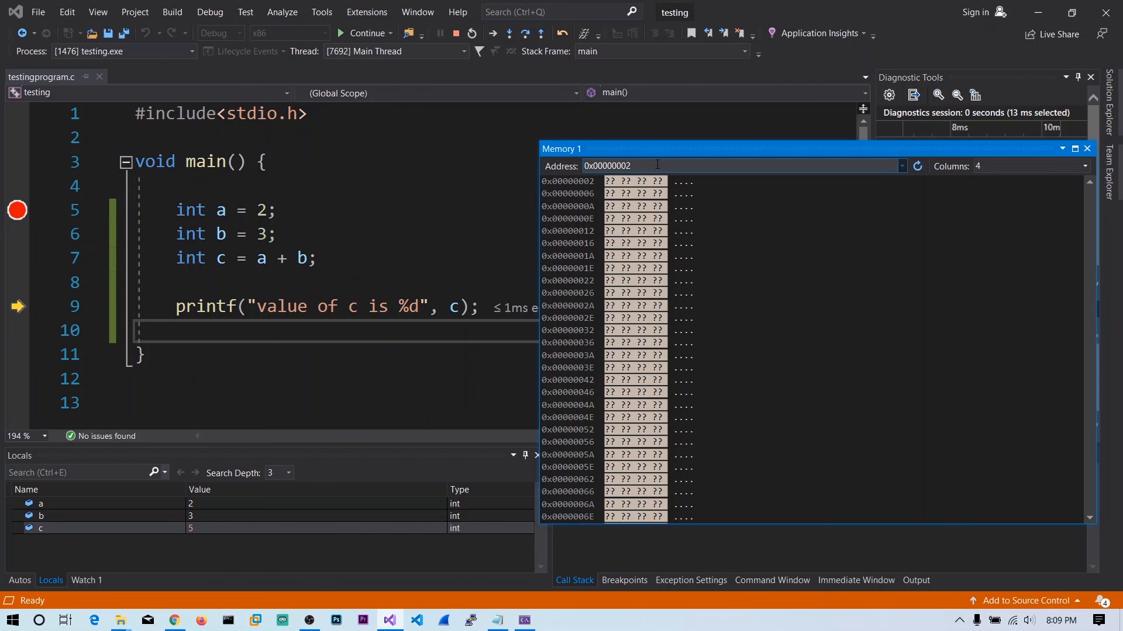
pyautogui.write('&a')
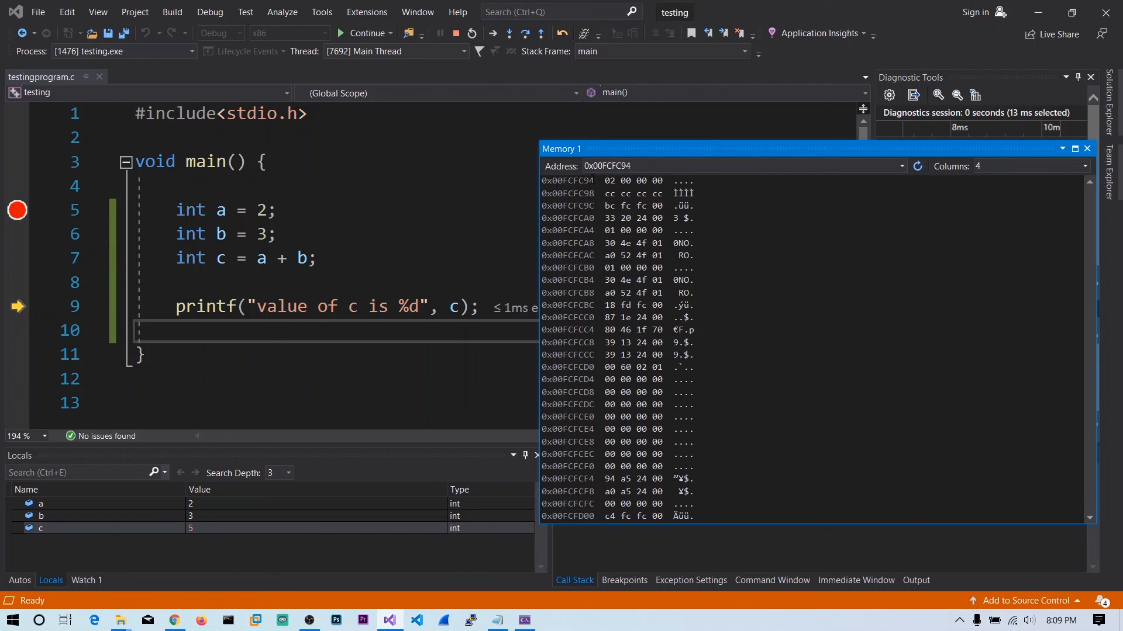
pyautogui.click(609, 181)
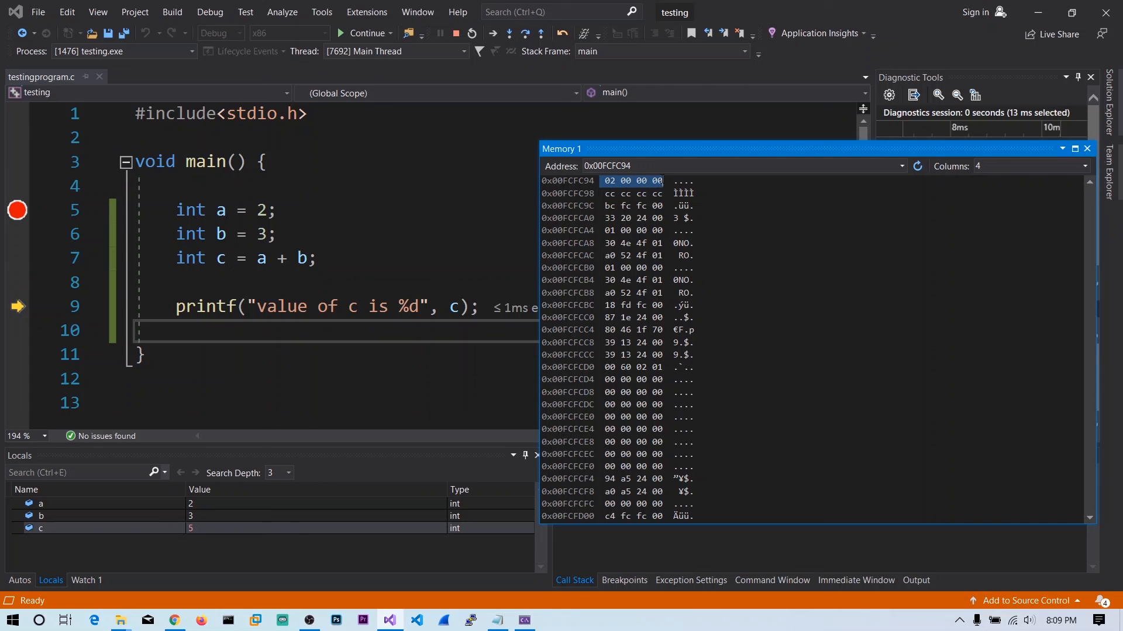
pyautogui.click(648, 165)
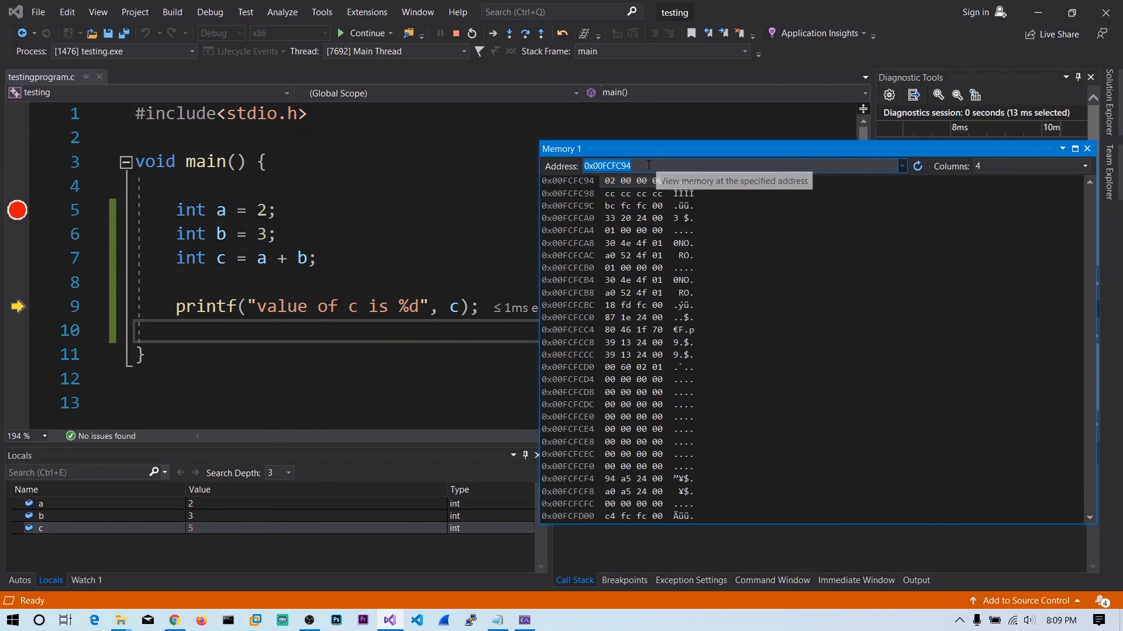